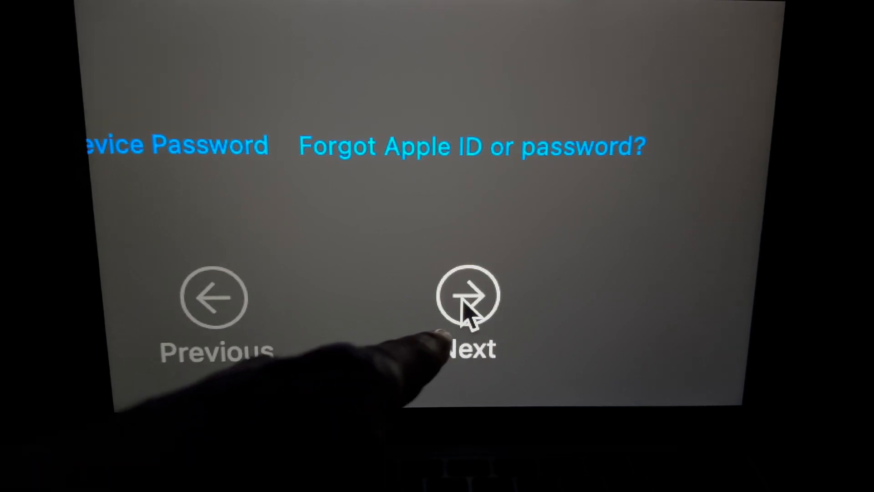
Activate the Mac, return to recovery options, and launch Reinstall macOS Ventura
{"action": "left_click", "coordinate": [467, 294]}
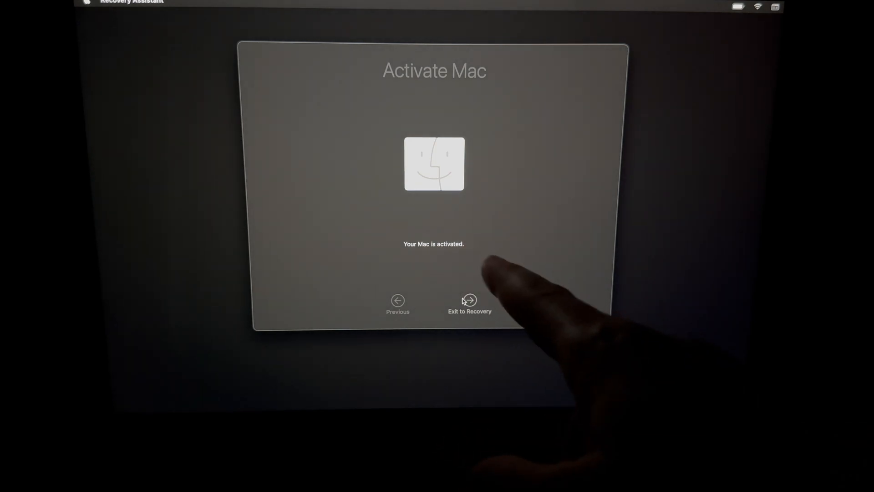
{"action": "left_click", "coordinate": [469, 304]}
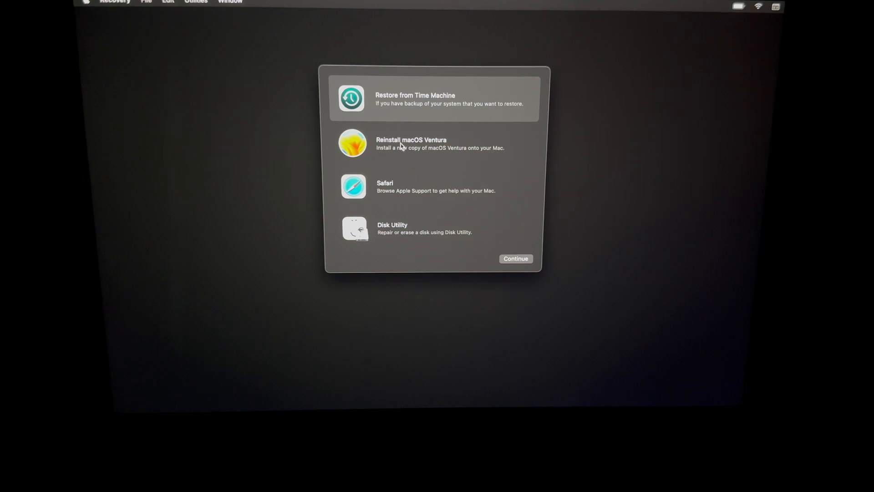
{"action": "left_click", "coordinate": [433, 143]}
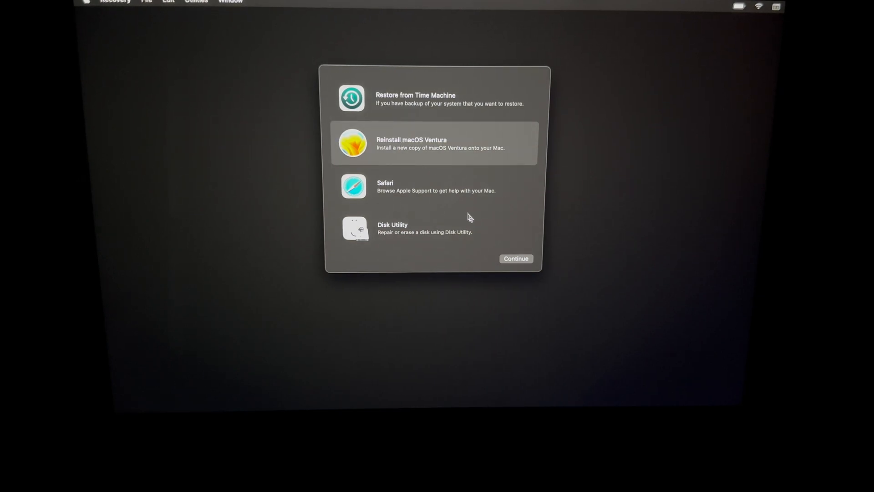
{"action": "left_click", "coordinate": [515, 257]}
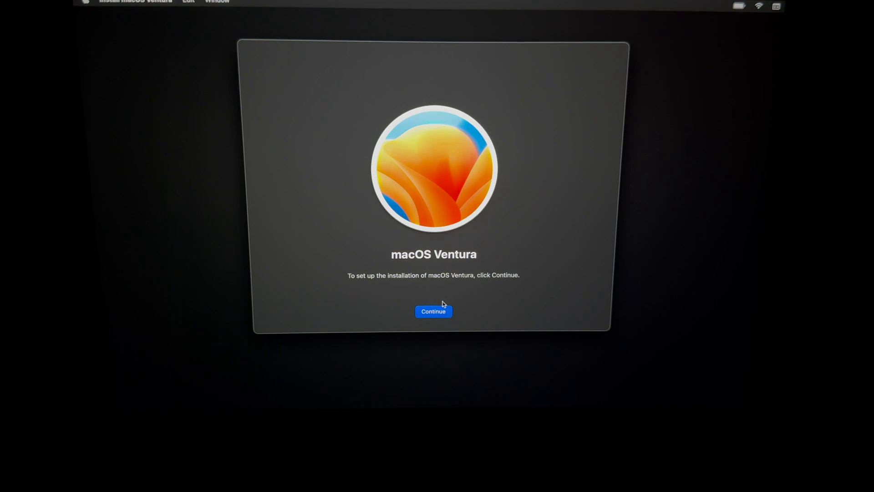
Continue past the Ventura welcome screen and agree to the software license
{"action": "left_click", "coordinate": [434, 311]}
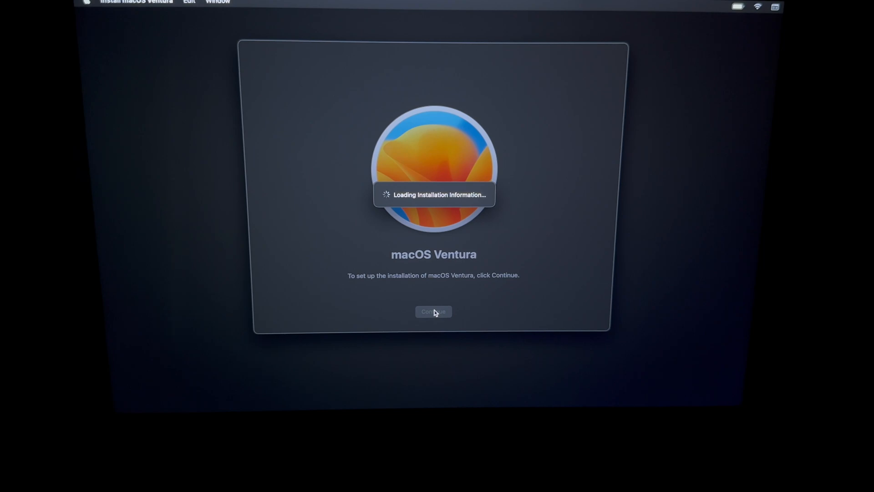
{"action": "left_click", "coordinate": [433, 311]}
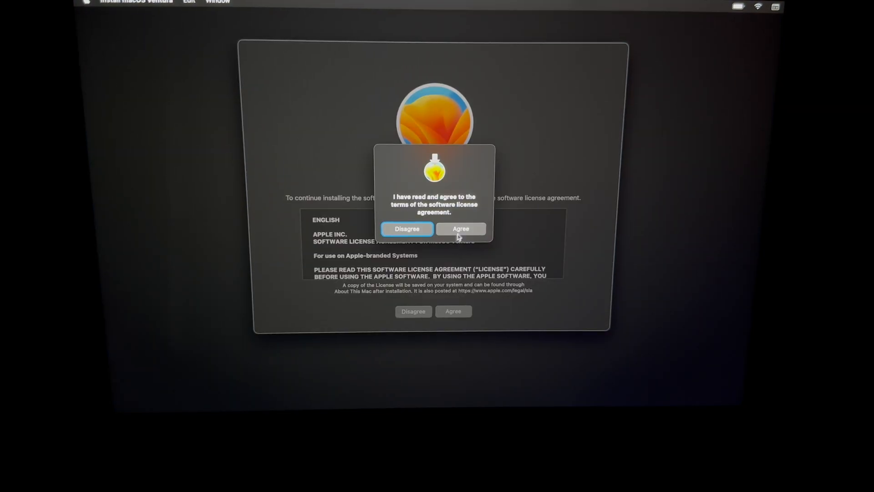
Confirm the license, install onto Macintosh HD, and continue despite the battery warning
{"action": "left_click", "coordinate": [461, 228]}
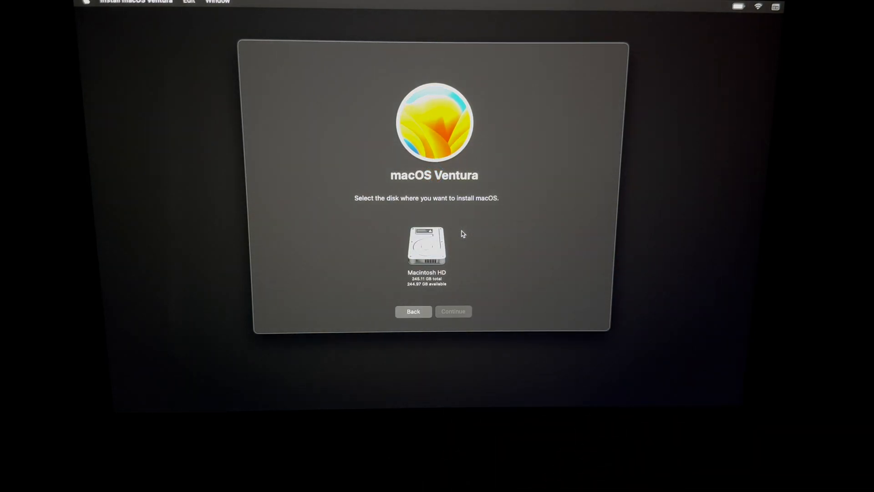
{"action": "left_click", "coordinate": [426, 254]}
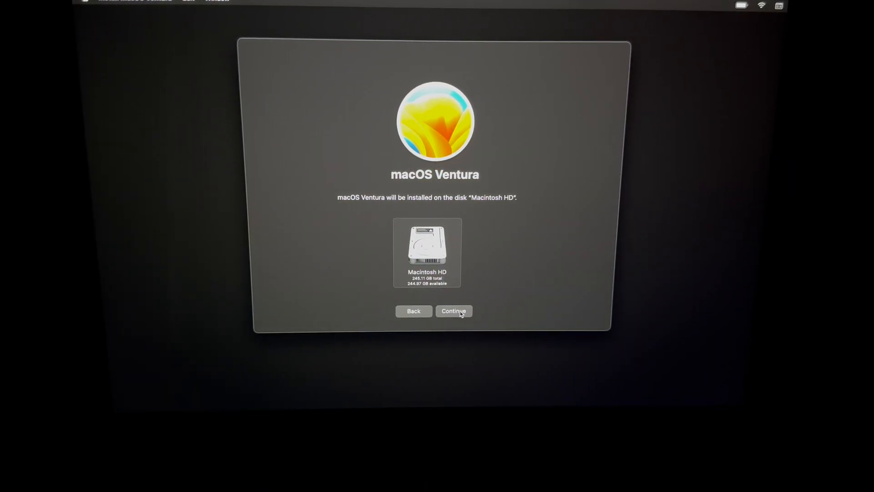
{"action": "left_click", "coordinate": [453, 311]}
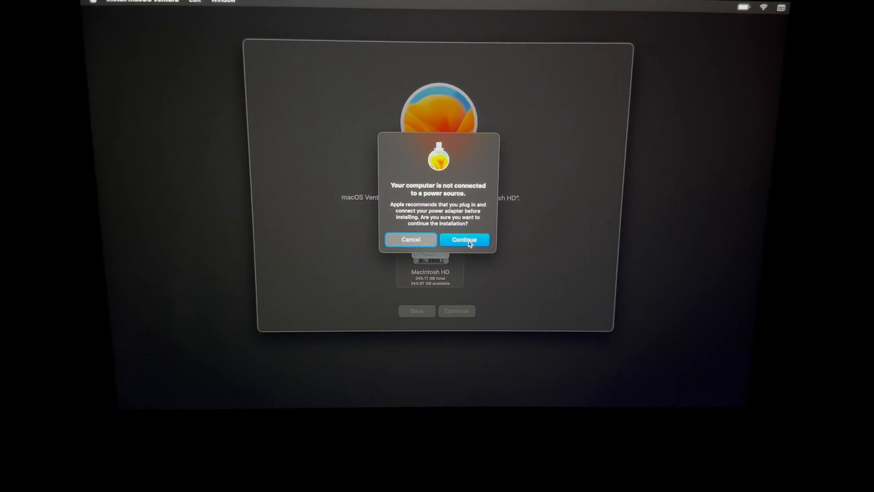
{"action": "left_click", "coordinate": [463, 239]}
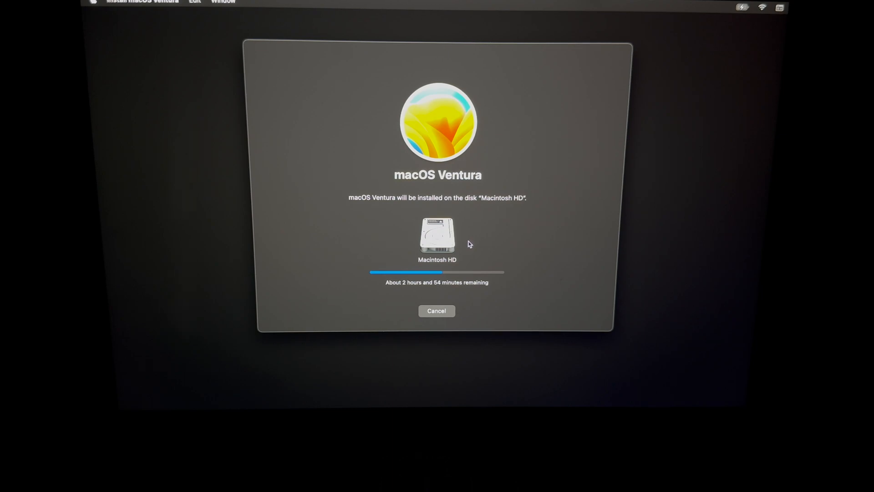